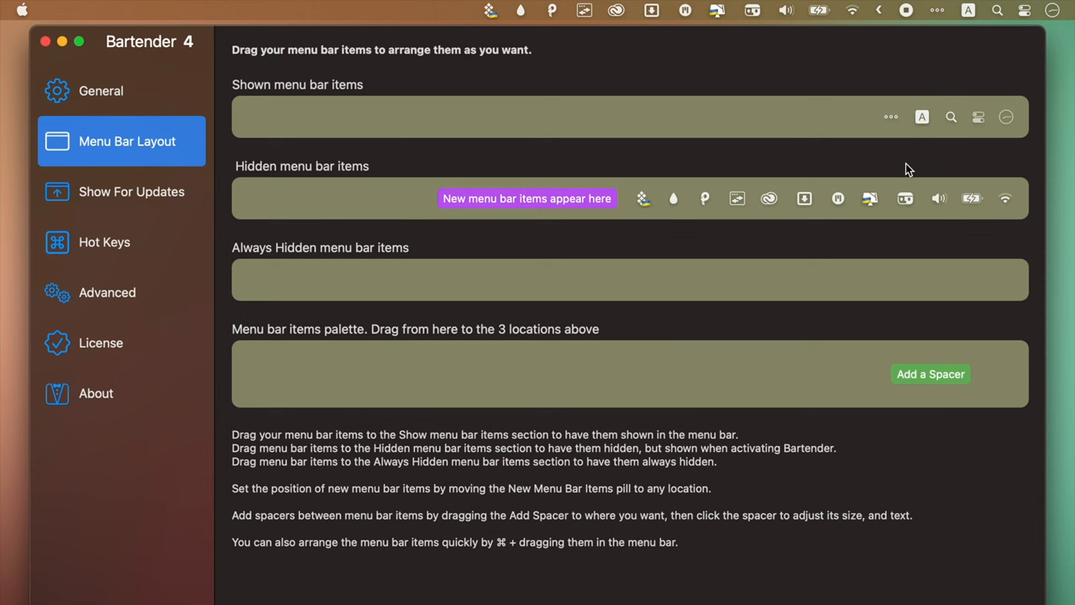
mouse_move(805, 208)
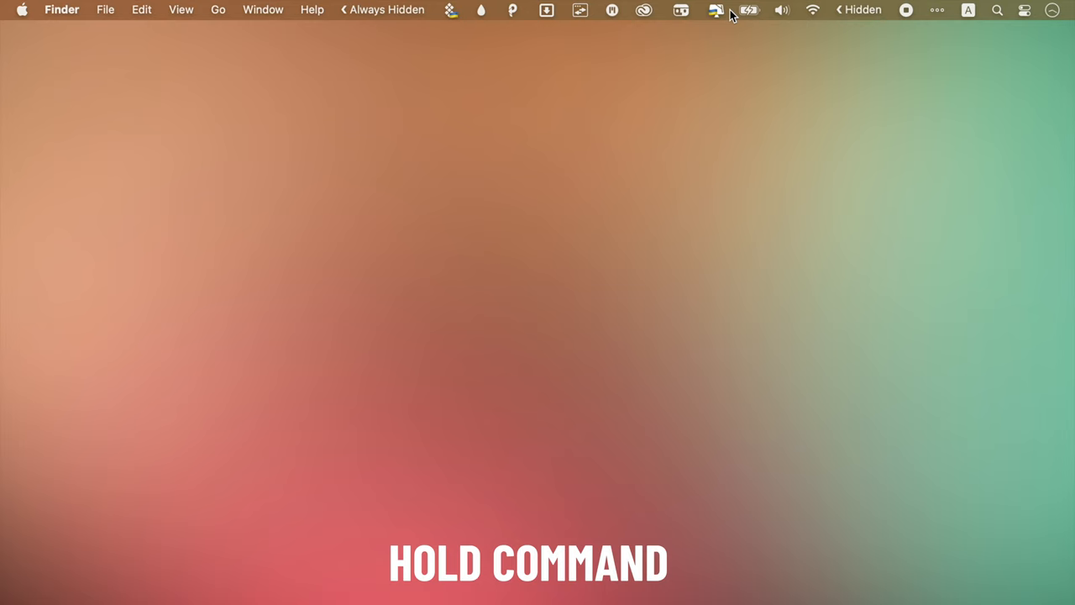
Click the menu bar to reveal all hidden and always-hidden Bartender items.
left_click(715, 9)
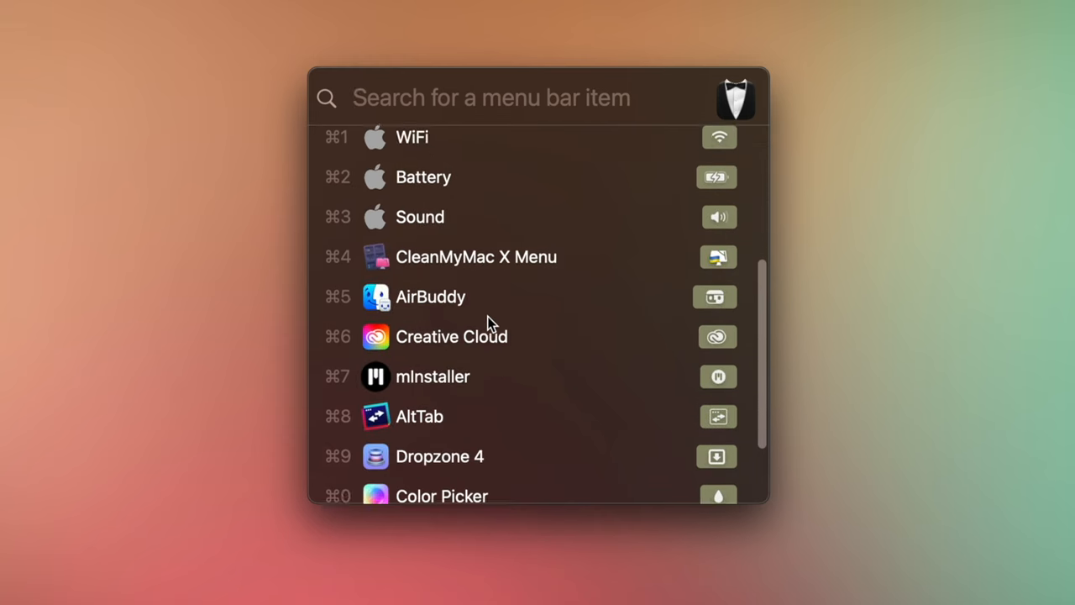
Scroll through Bartender's quick search list of menu bar items like WiFi, Battery and Sound.
scroll("up", 3)
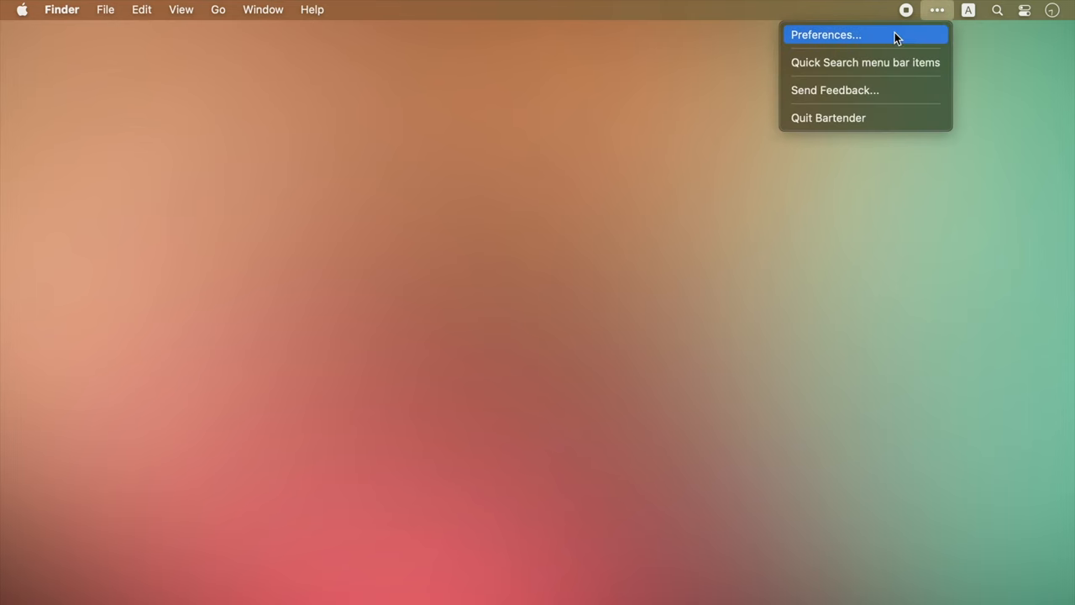
Open Bartender 4 Preferences on the Hot Keys page.
left_click(825, 35)
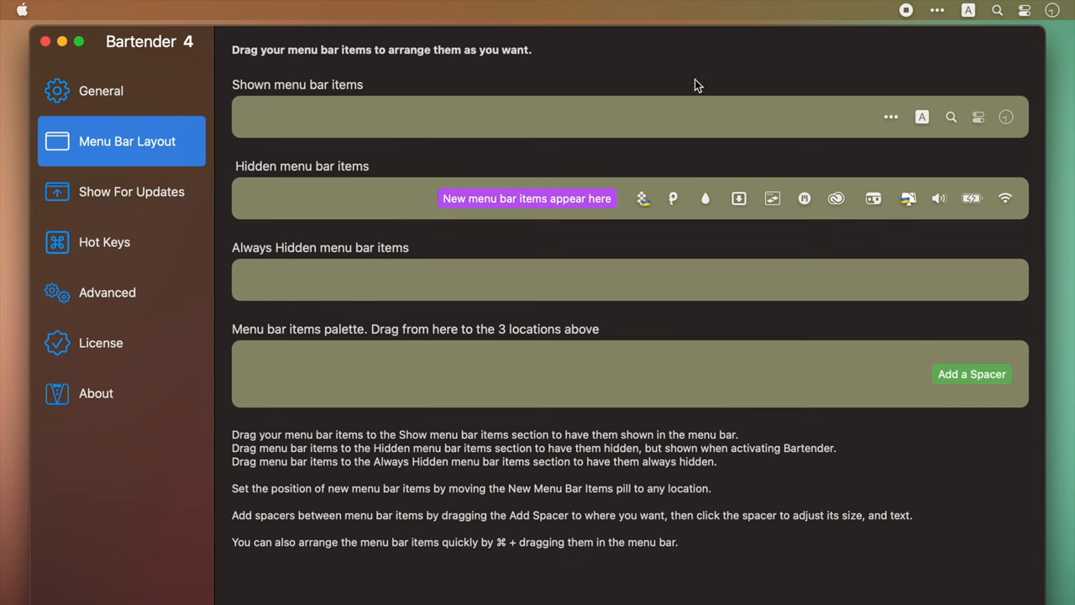
left_click(104, 241)
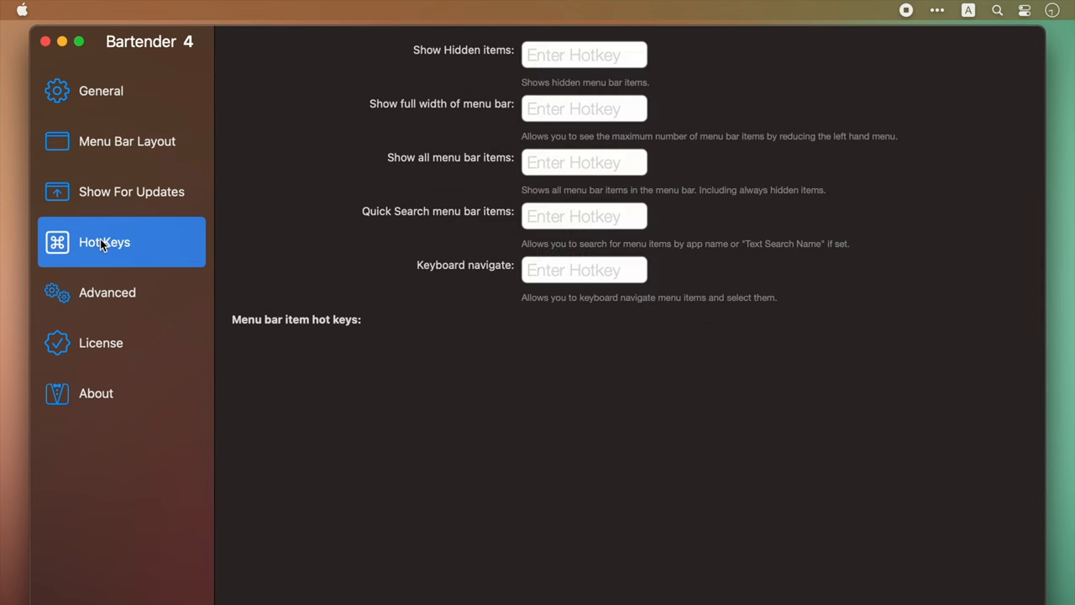
mouse_move(443, 65)
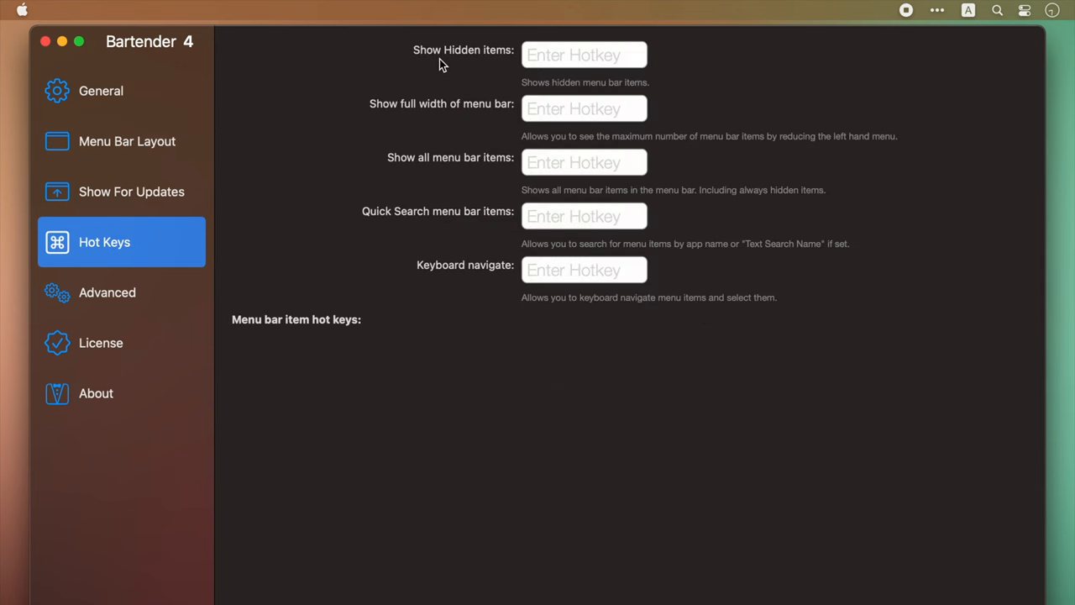
mouse_move(388, 118)
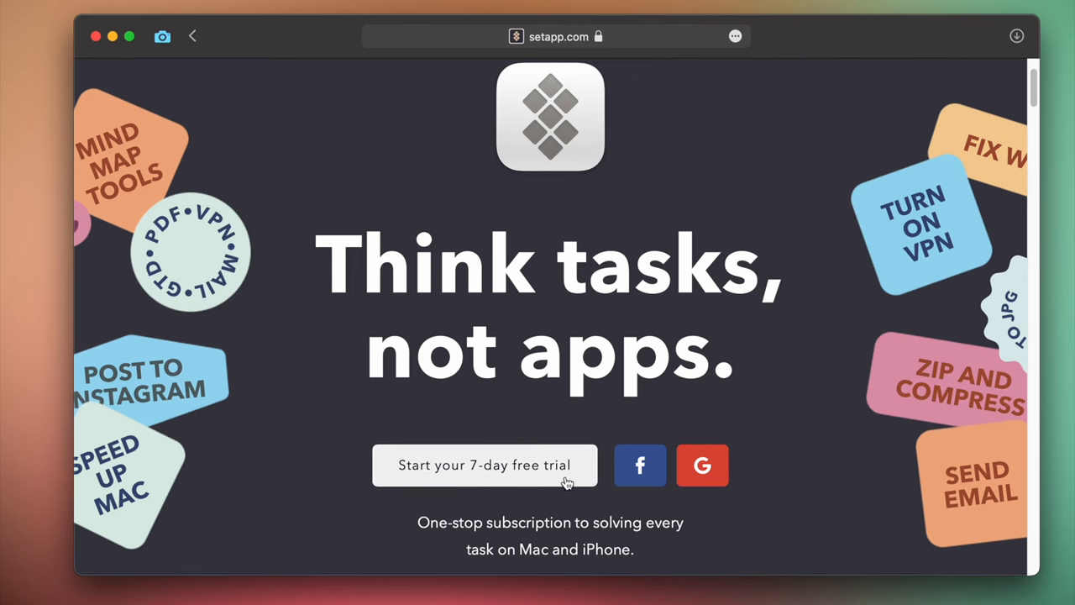
Start the Setapp 7-day free trial from setapp.com.
left_click(485, 464)
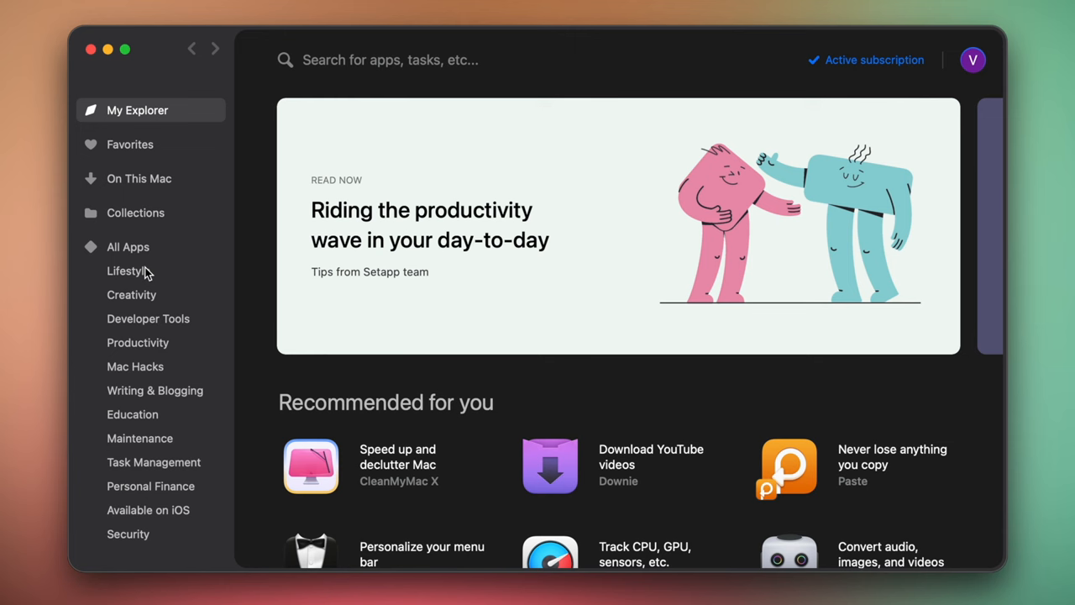
Browse Setapp's Lifestyle, Creativity and Mac Hacks app categories.
left_click(126, 270)
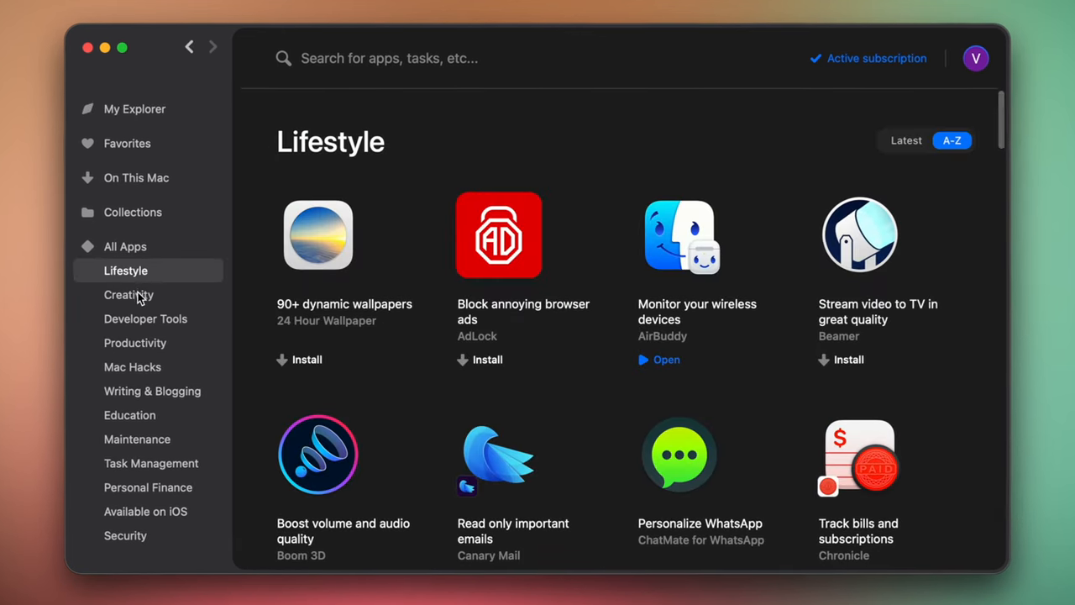
left_click(128, 295)
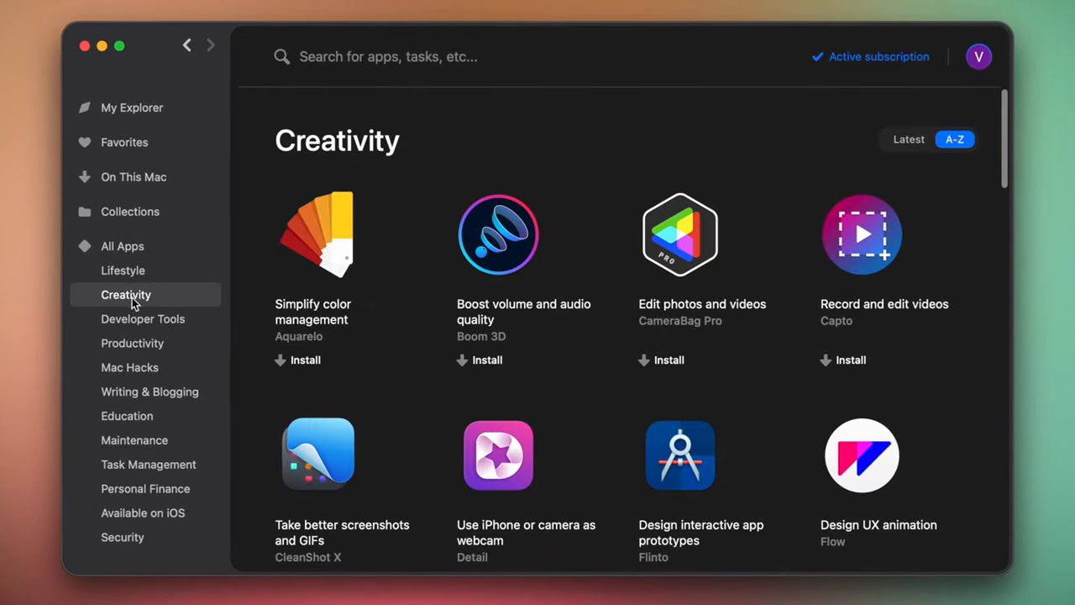
left_click(127, 367)
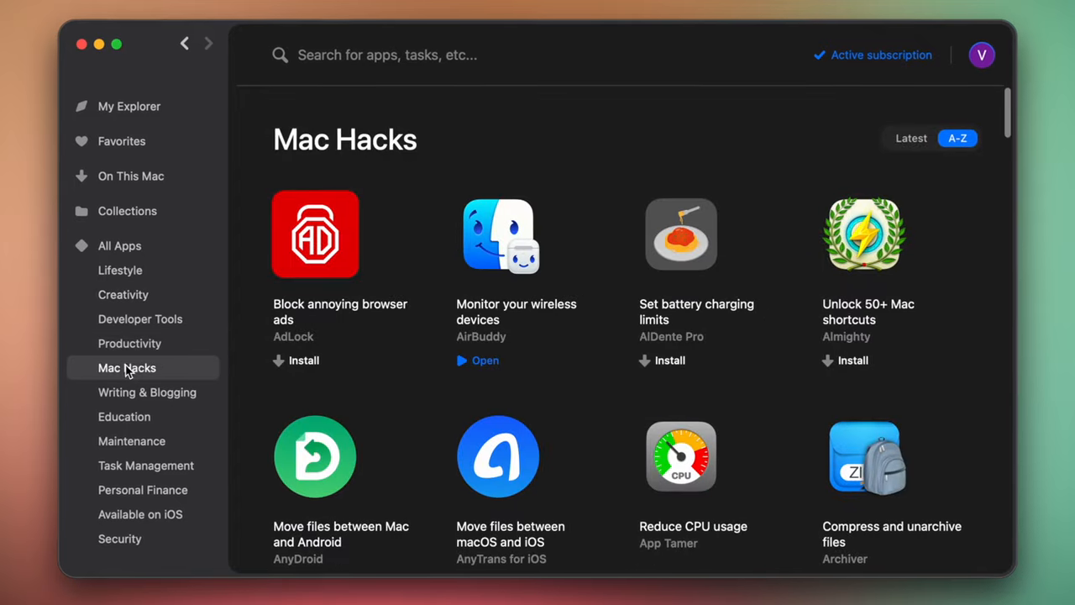